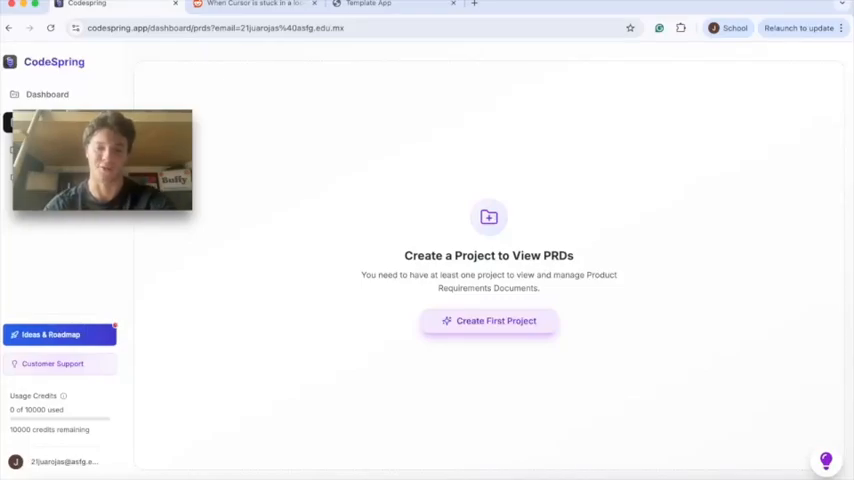
Create the Mood Tracker Journal project, describing a journal that tracks your mood for the day
click(255, 4)
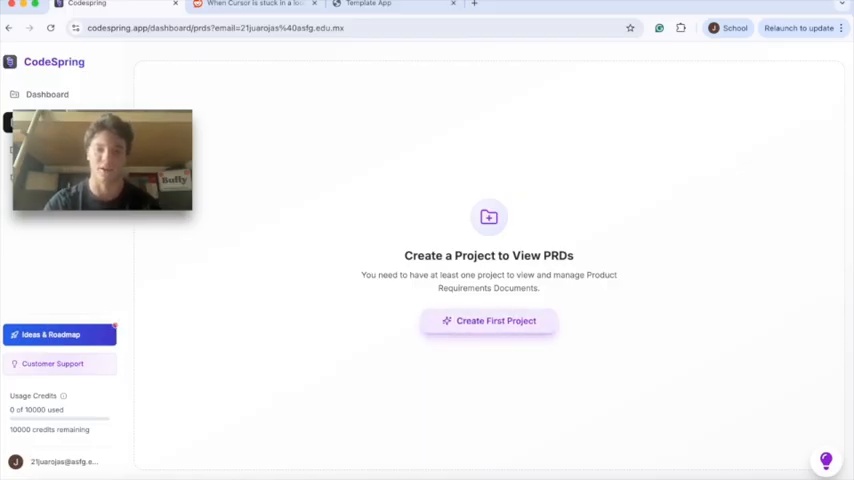
click(488, 320)
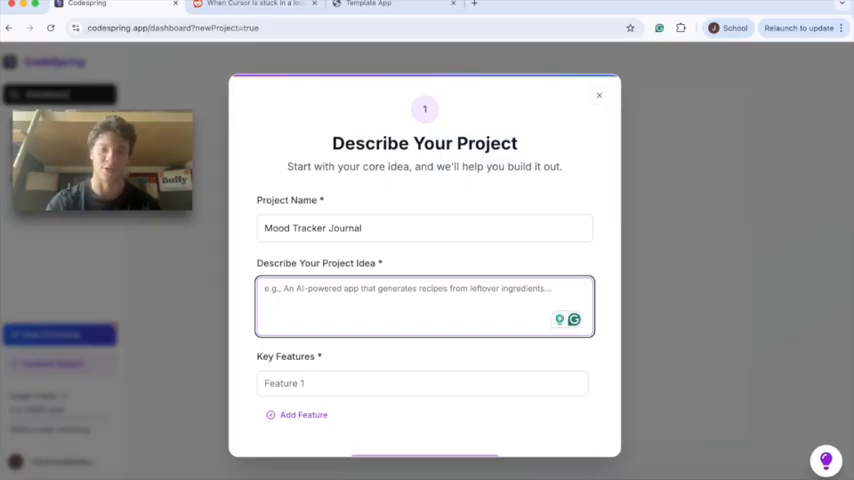
text(We want to create a mood tracker journal that allows us to track our mood for the day with emojis and add side notes to understand what is going well in our lives)
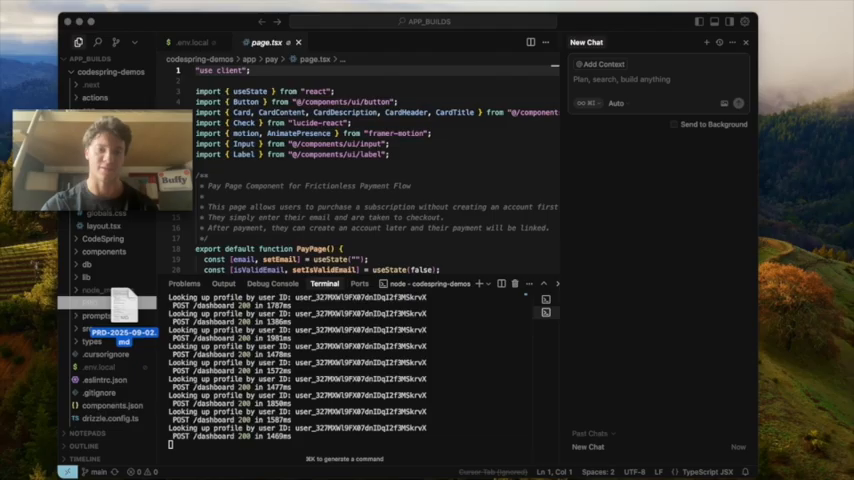
click(110, 367)
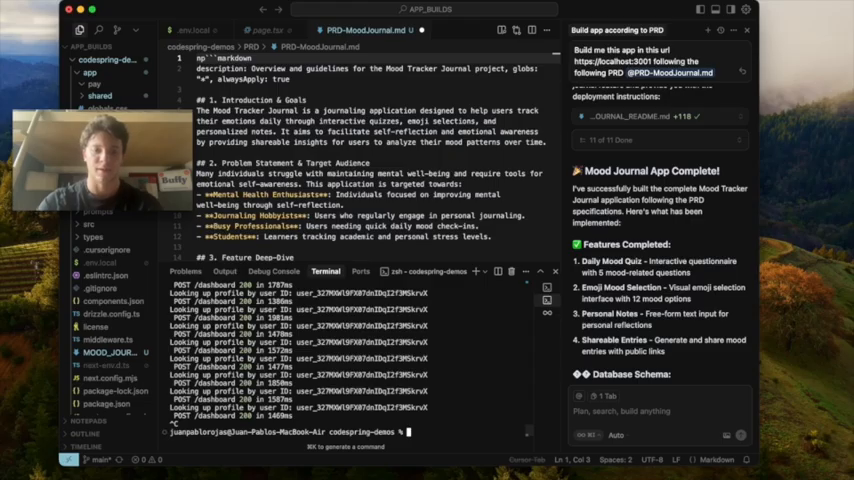
Restart the development server with 'npm run dev'
text(npm run dev)
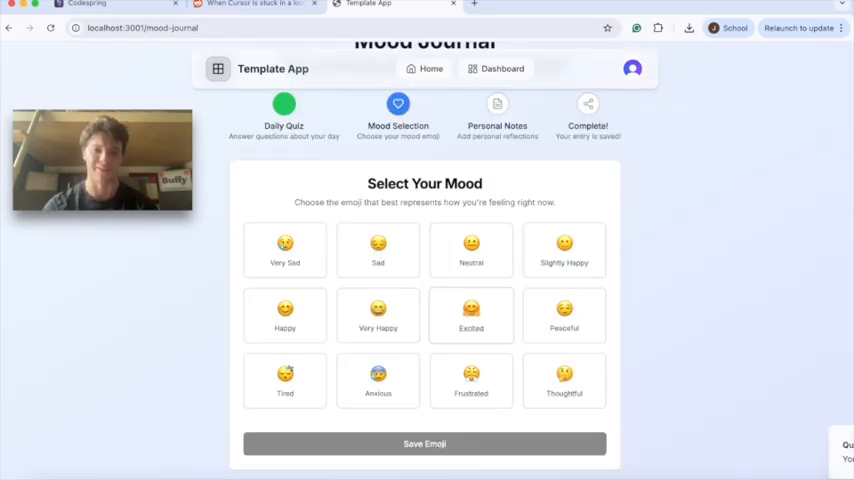
Pick an emoji card as today's mood
click(378, 265)
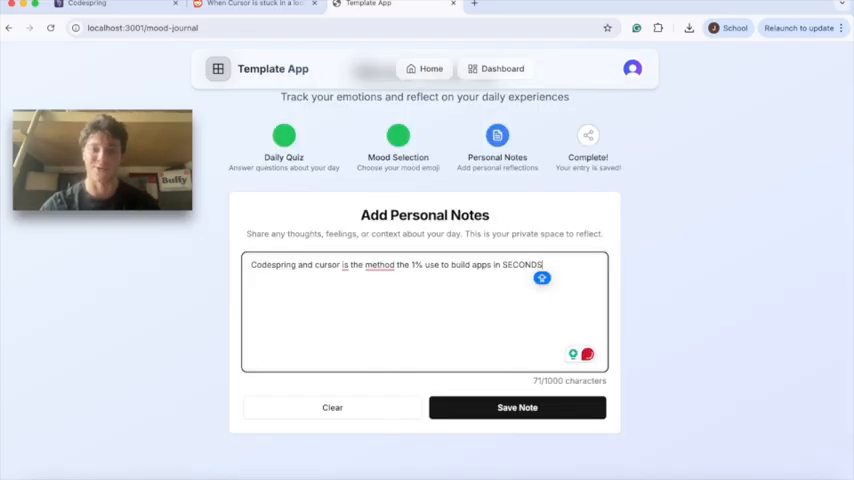
Save the personal note to complete the journal entry
click(517, 407)
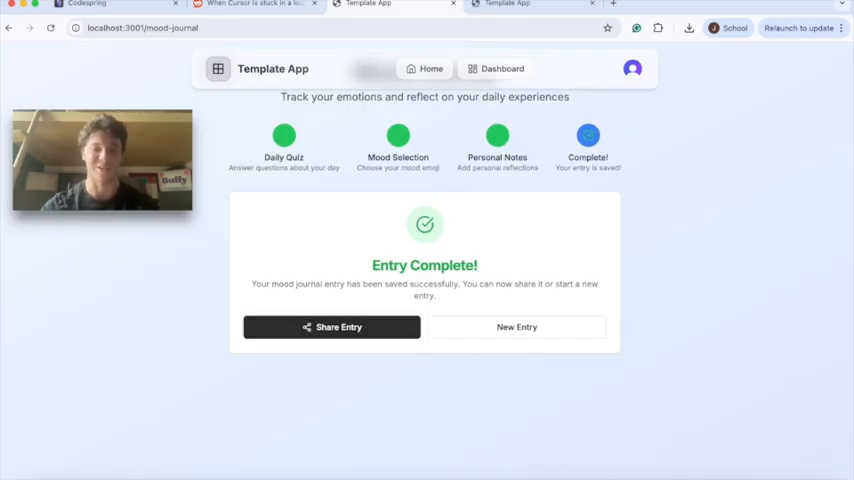
Generate a share link for the entry to open the shared mood page
click(338, 327)
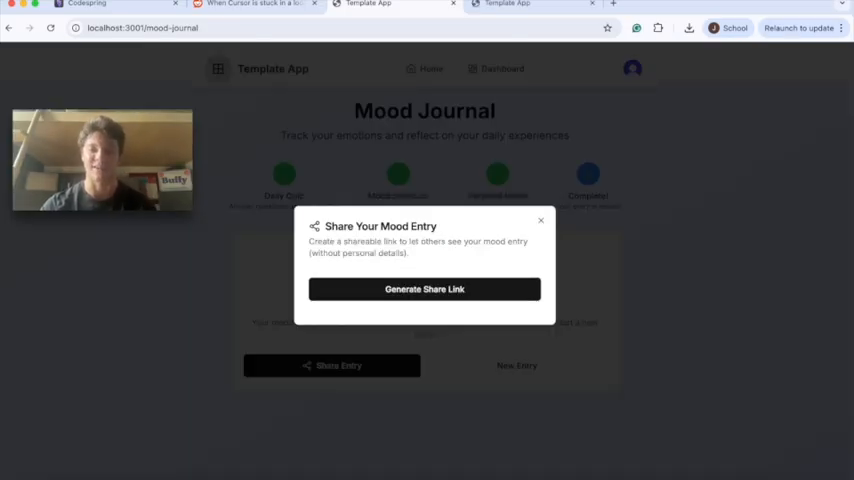
click(424, 289)
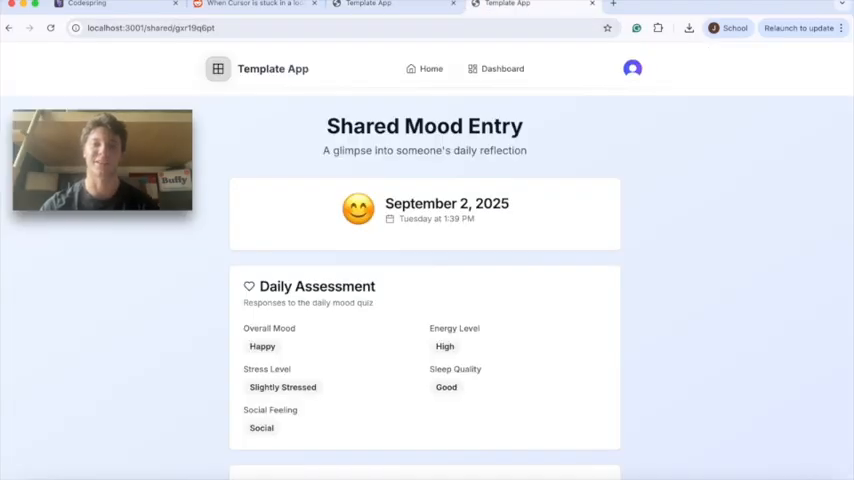